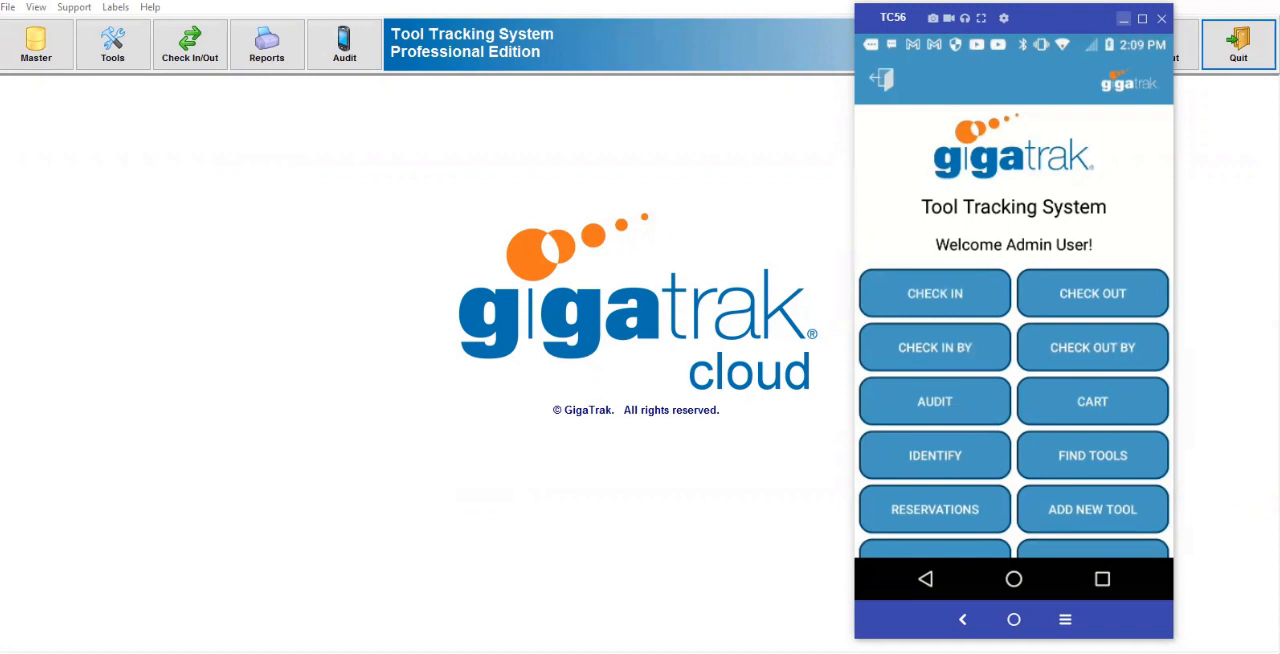
pyautogui.moveTo(57, 118)
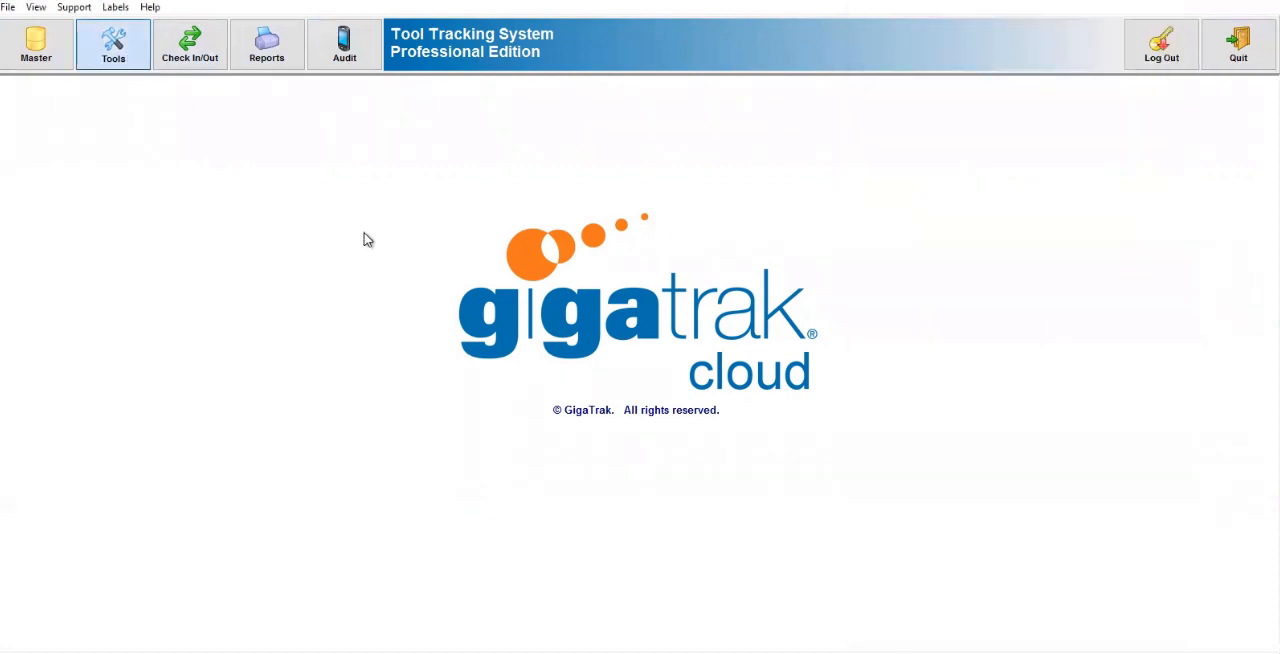
# - Search the tool list for Computer Equipment (41 tools), then reset filters to All
pyautogui.click(110, 44)
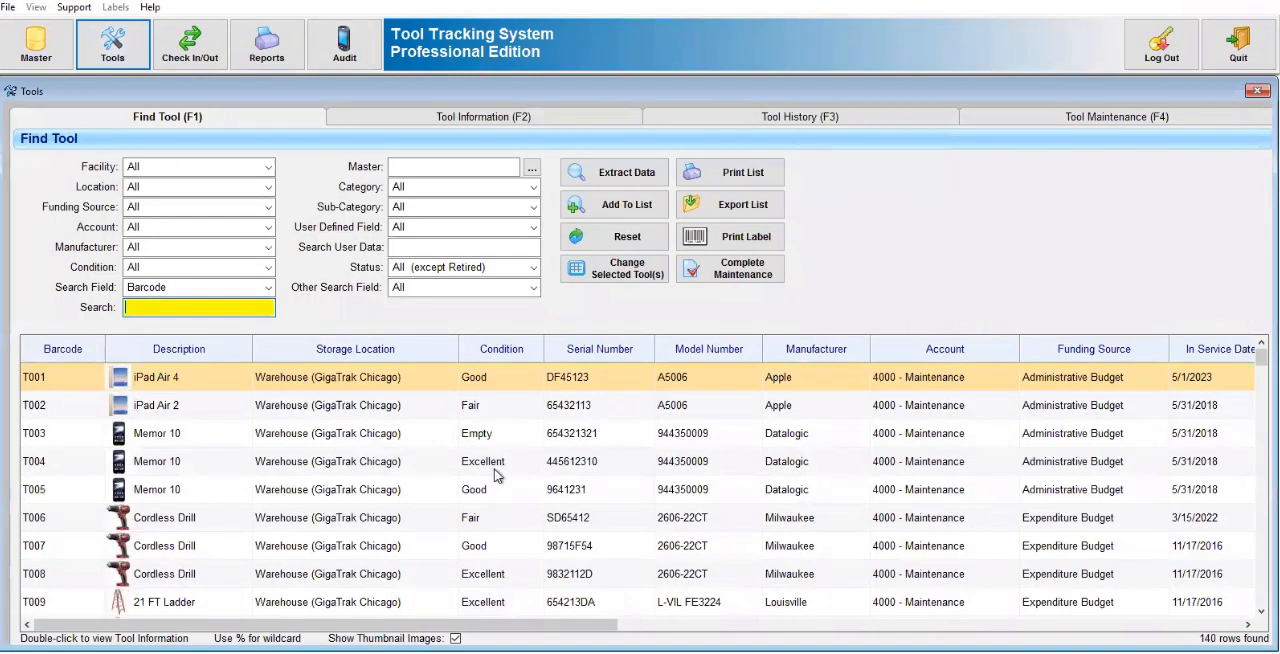
pyautogui.moveTo(484, 520)
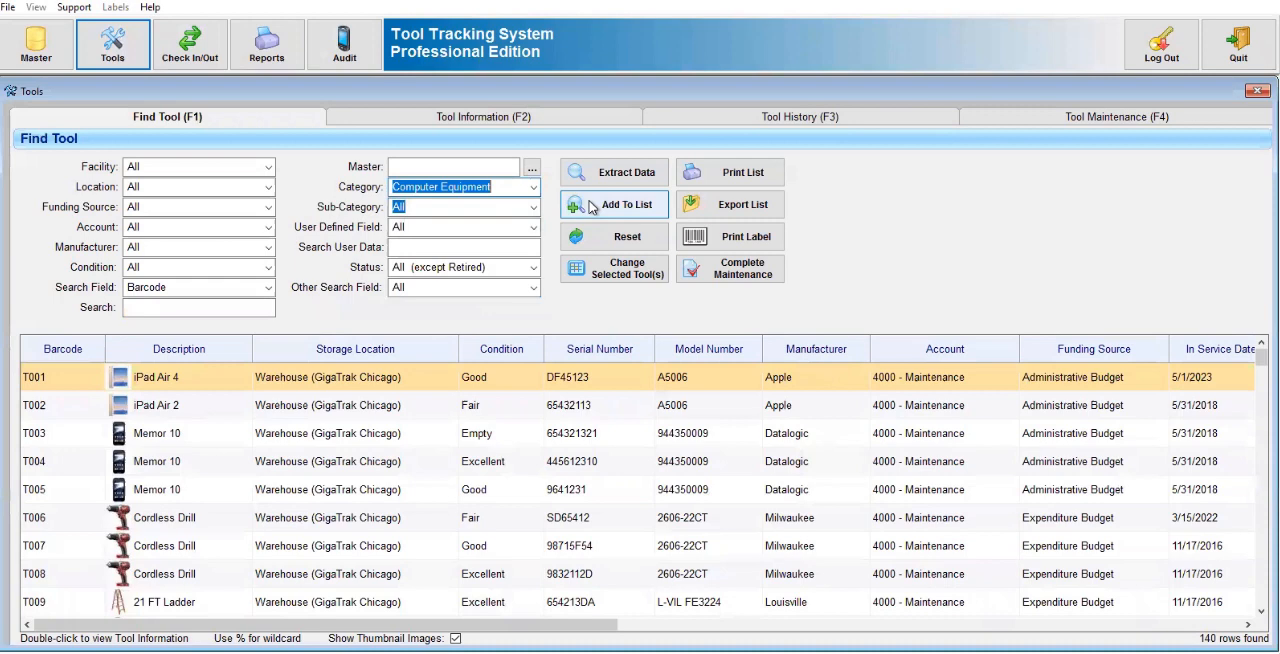
pyautogui.click(613, 171)
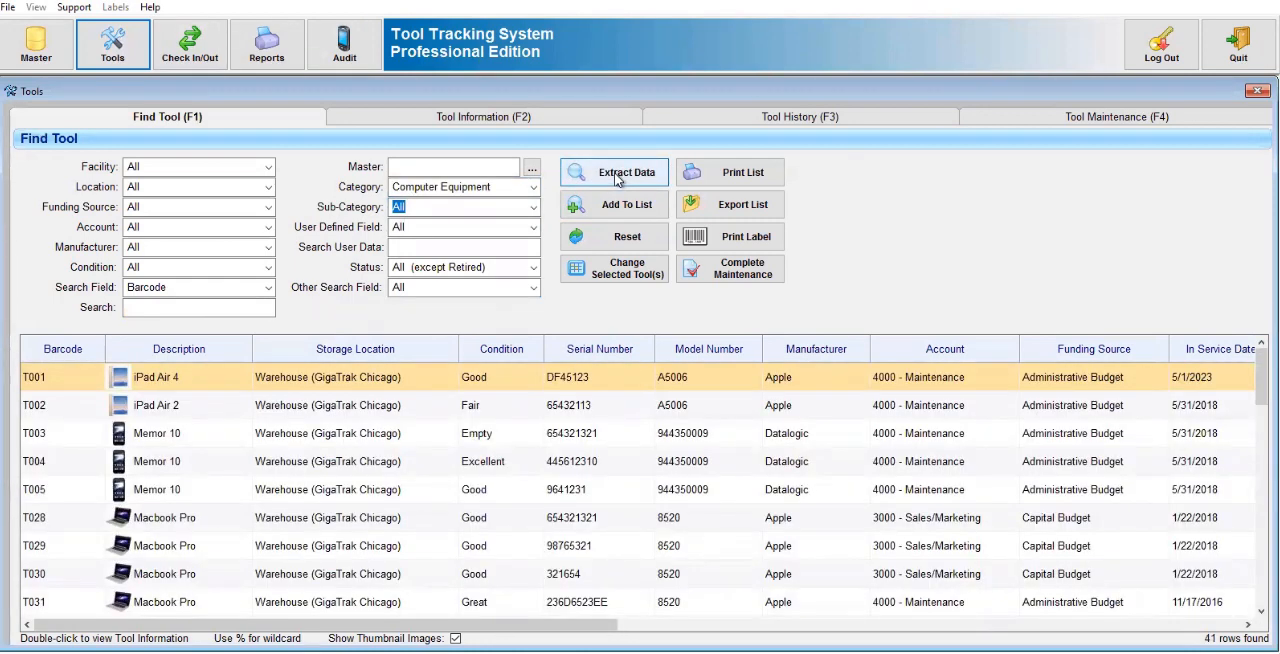
pyautogui.moveTo(724, 243)
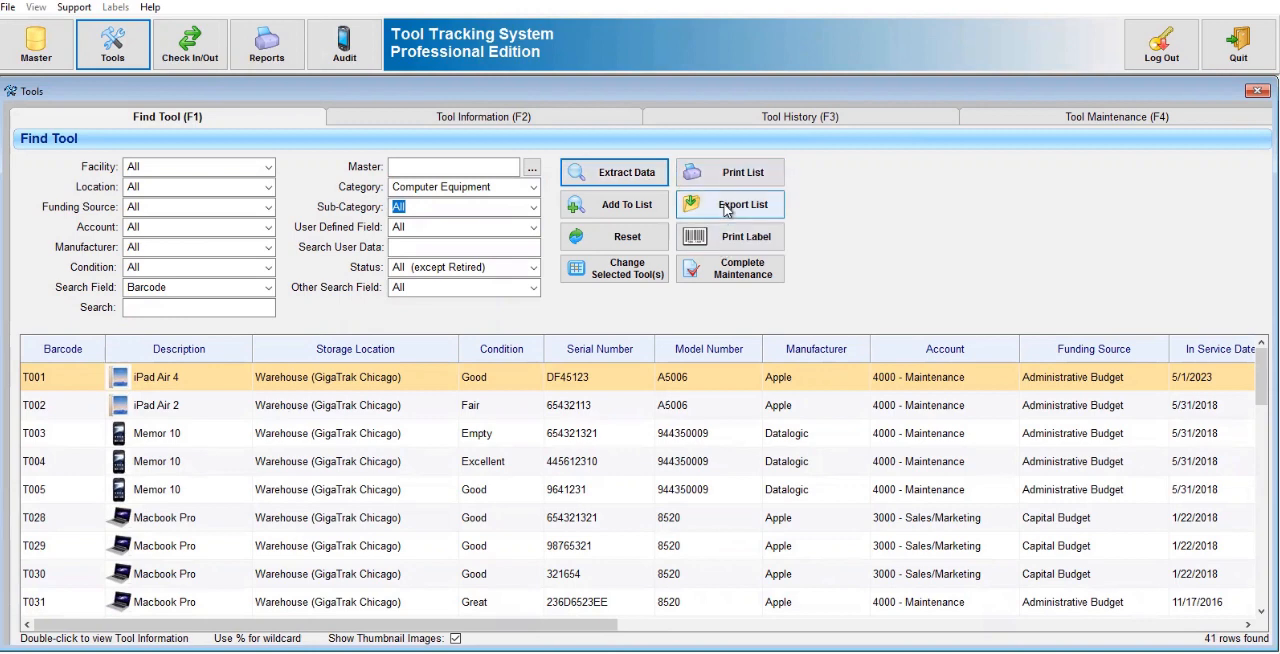
pyautogui.click(613, 237)
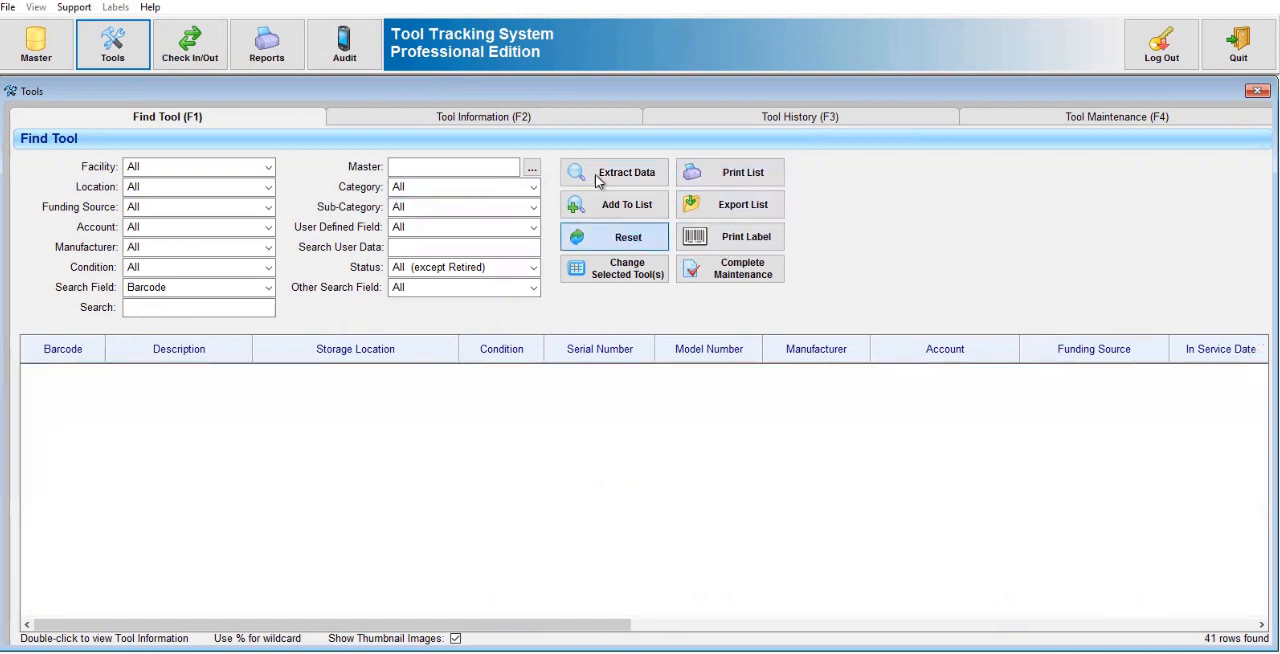
# - Open tool T001 (iPad Air 4) and view its purchase, documents and user-defined fields
pyautogui.click(483, 116)
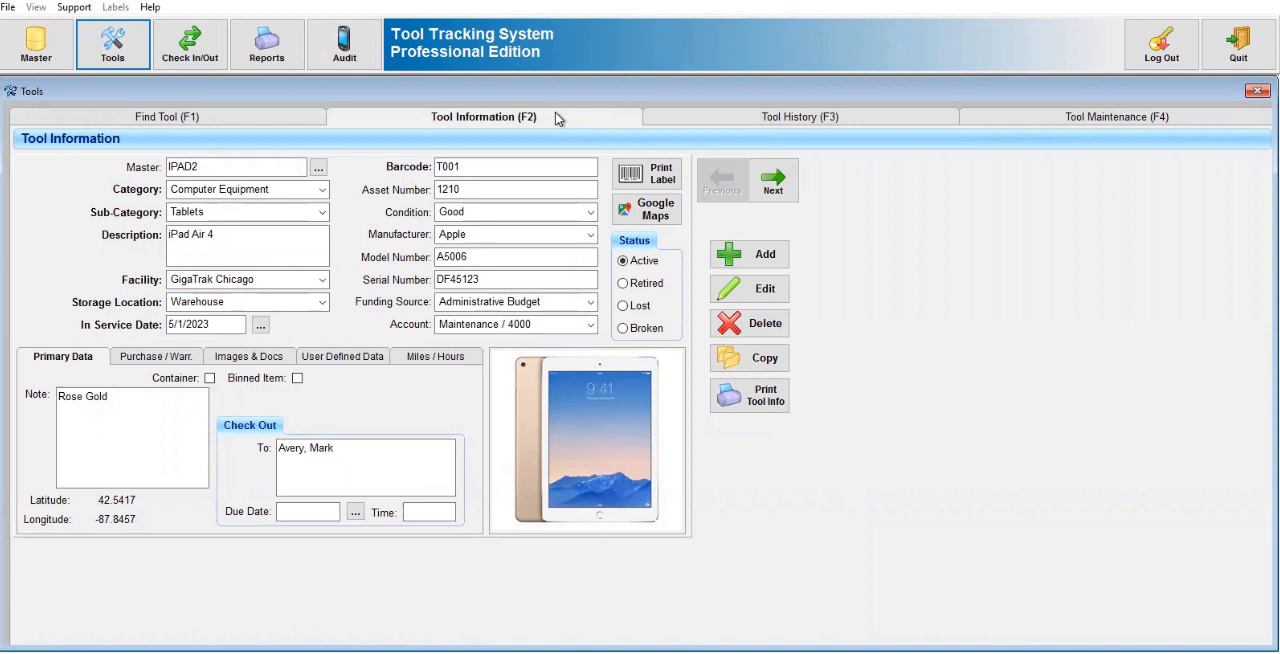
pyautogui.moveTo(433, 224)
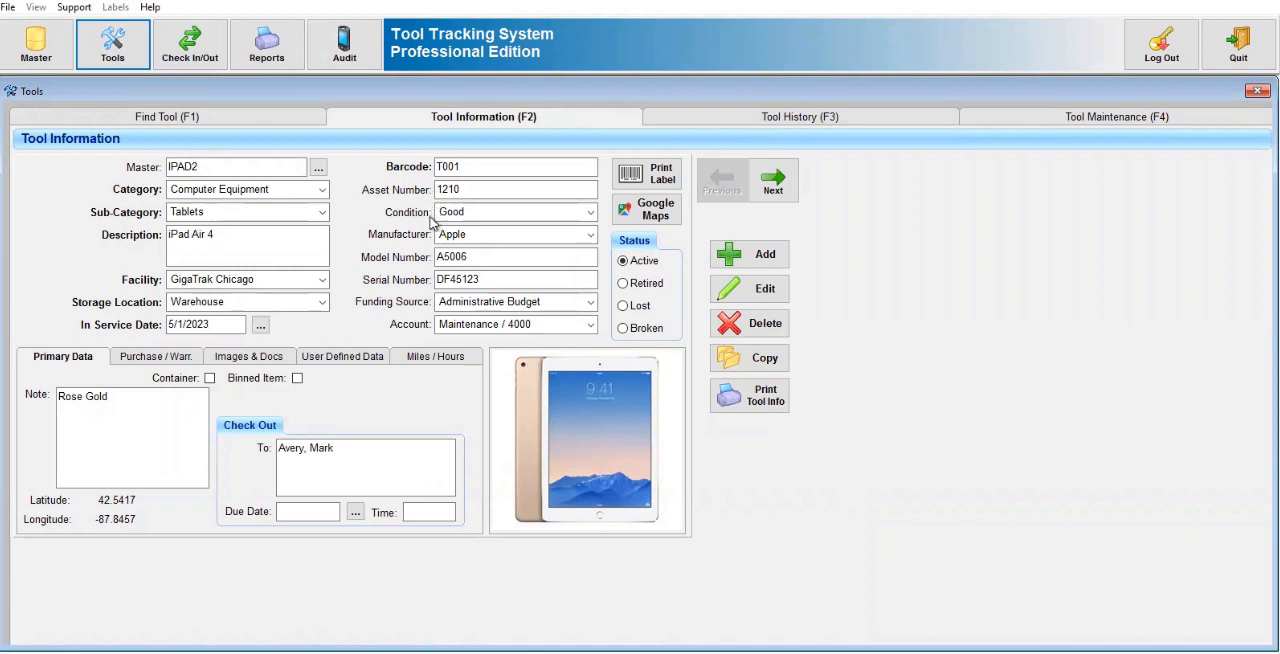
pyautogui.moveTo(430, 287)
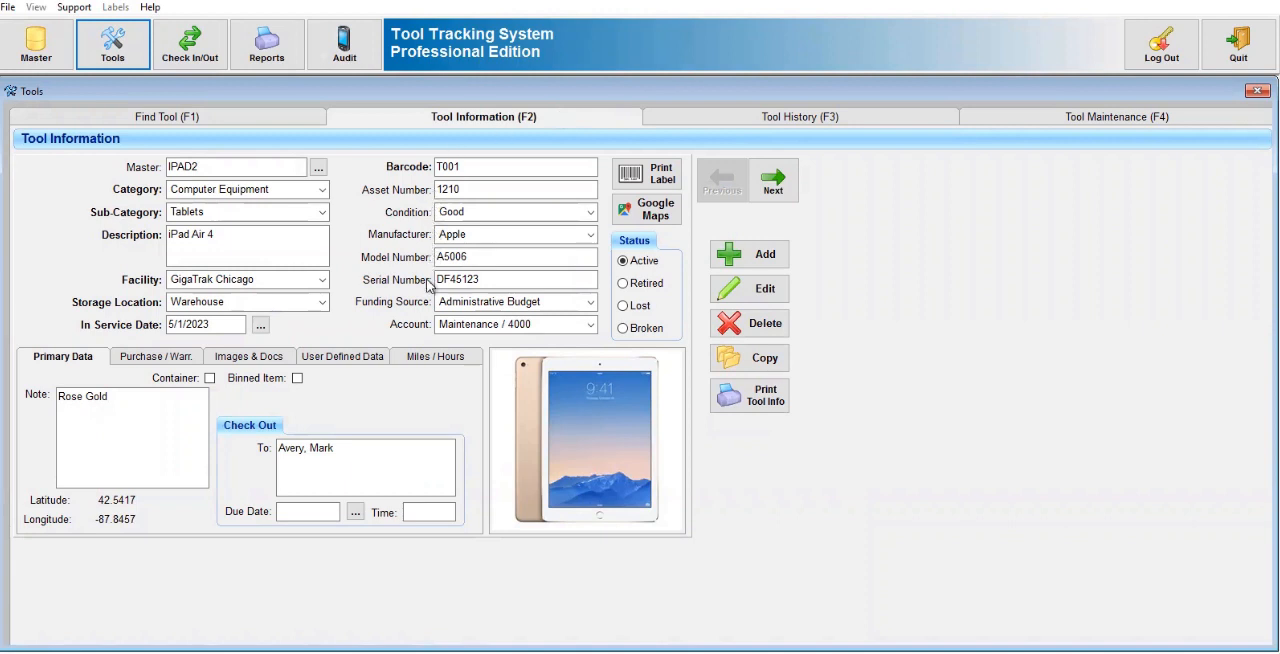
pyautogui.click(155, 356)
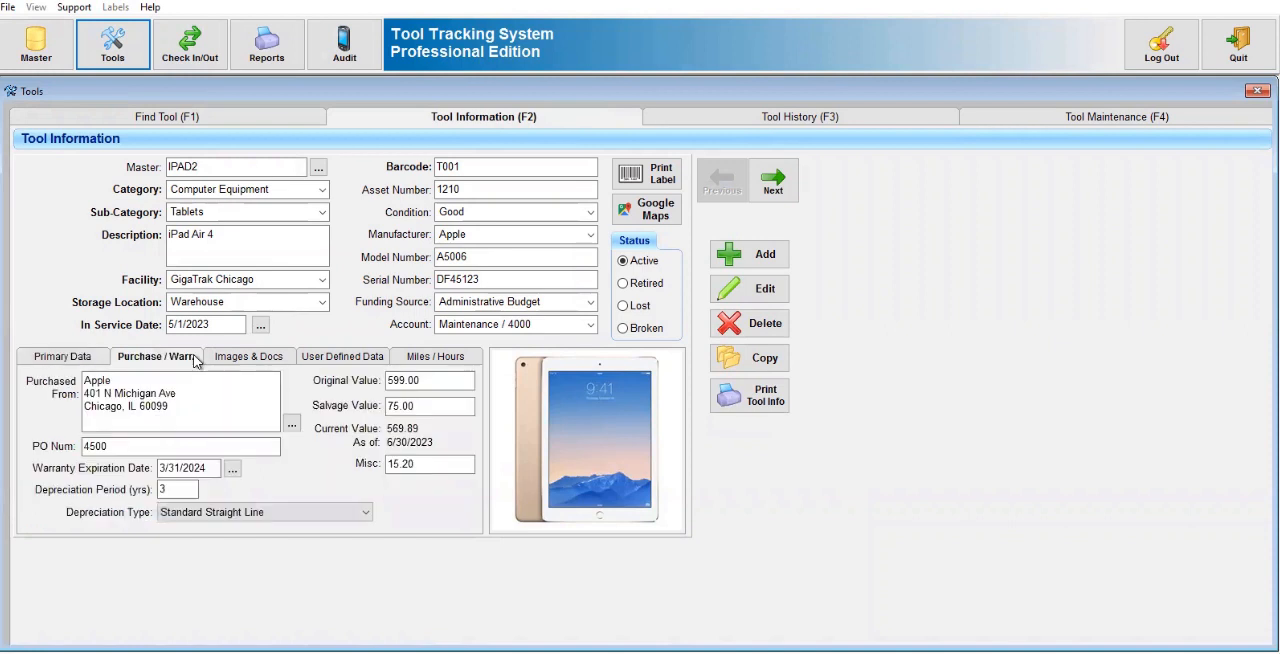
pyautogui.click(249, 356)
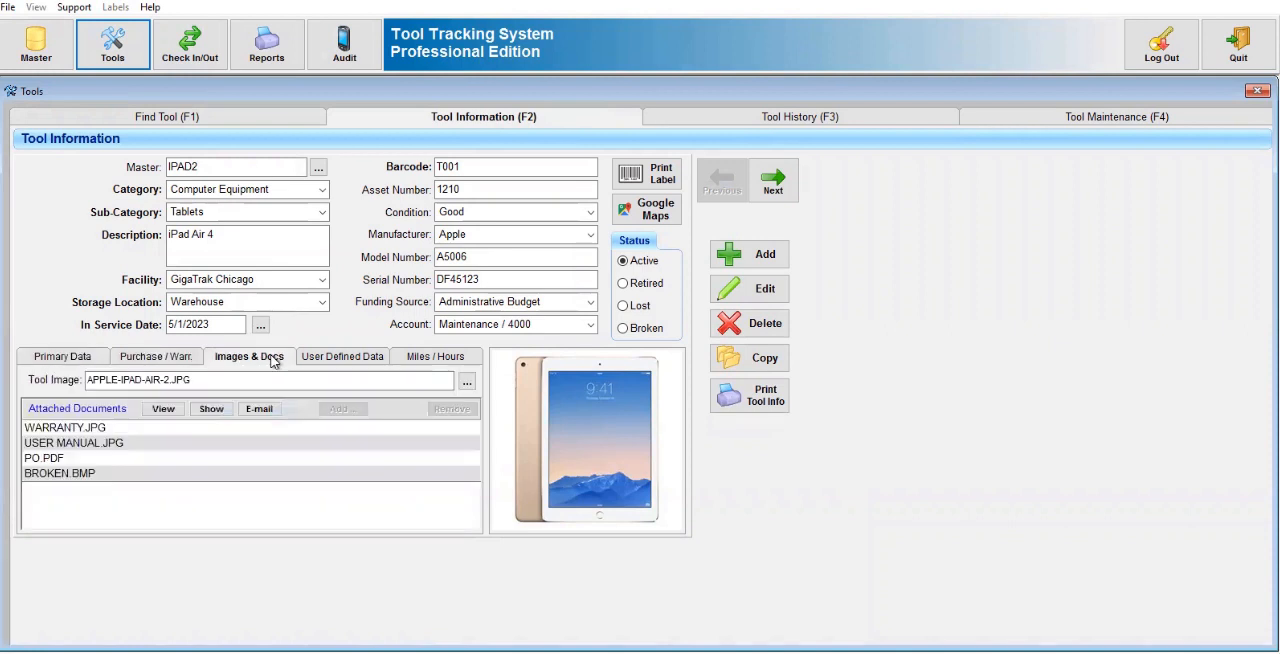
pyautogui.moveTo(346, 361)
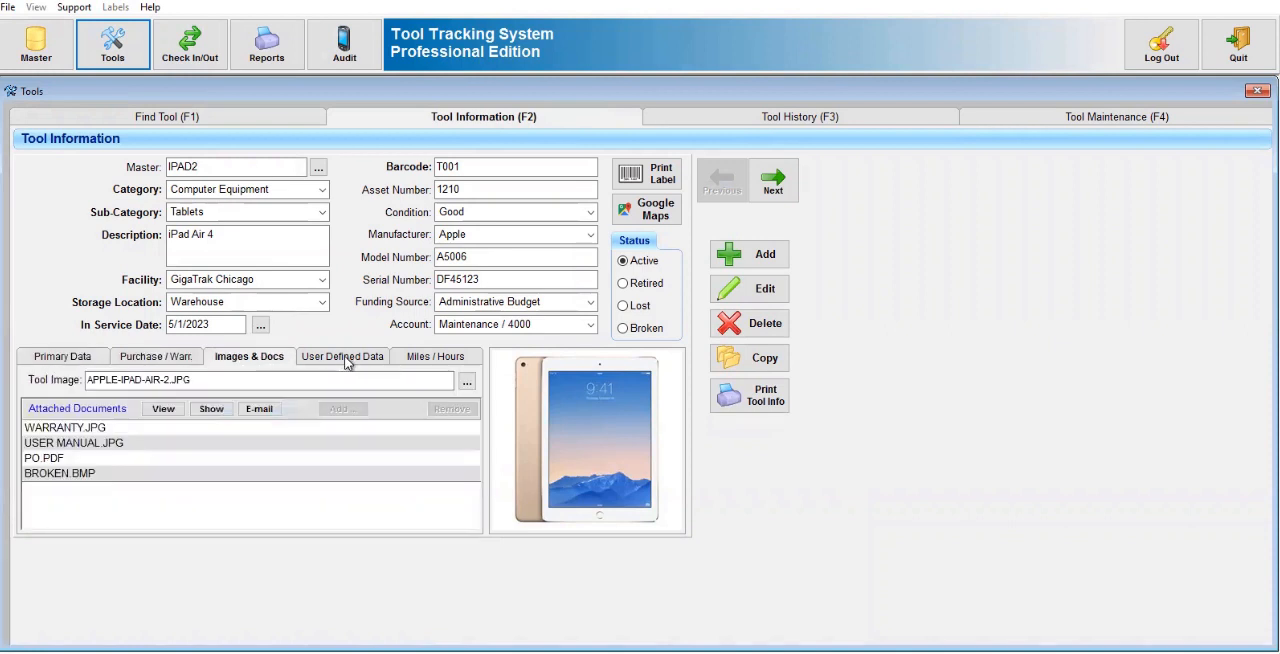
pyautogui.click(342, 356)
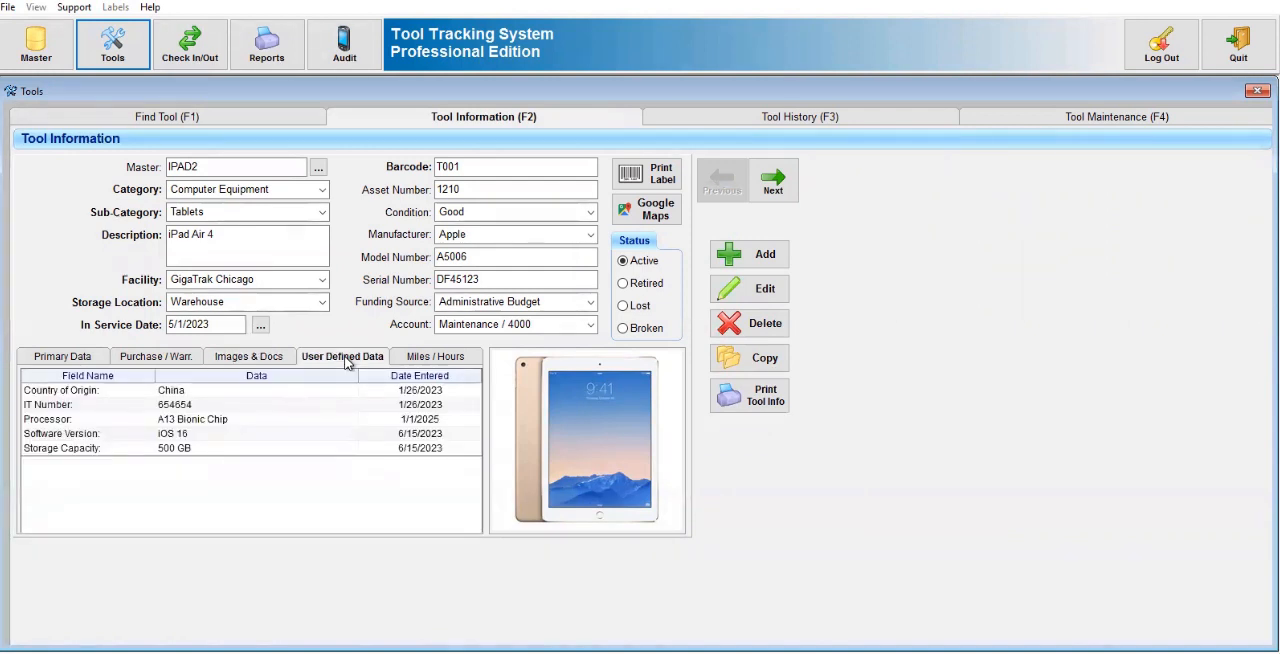
pyautogui.moveTo(735, 120)
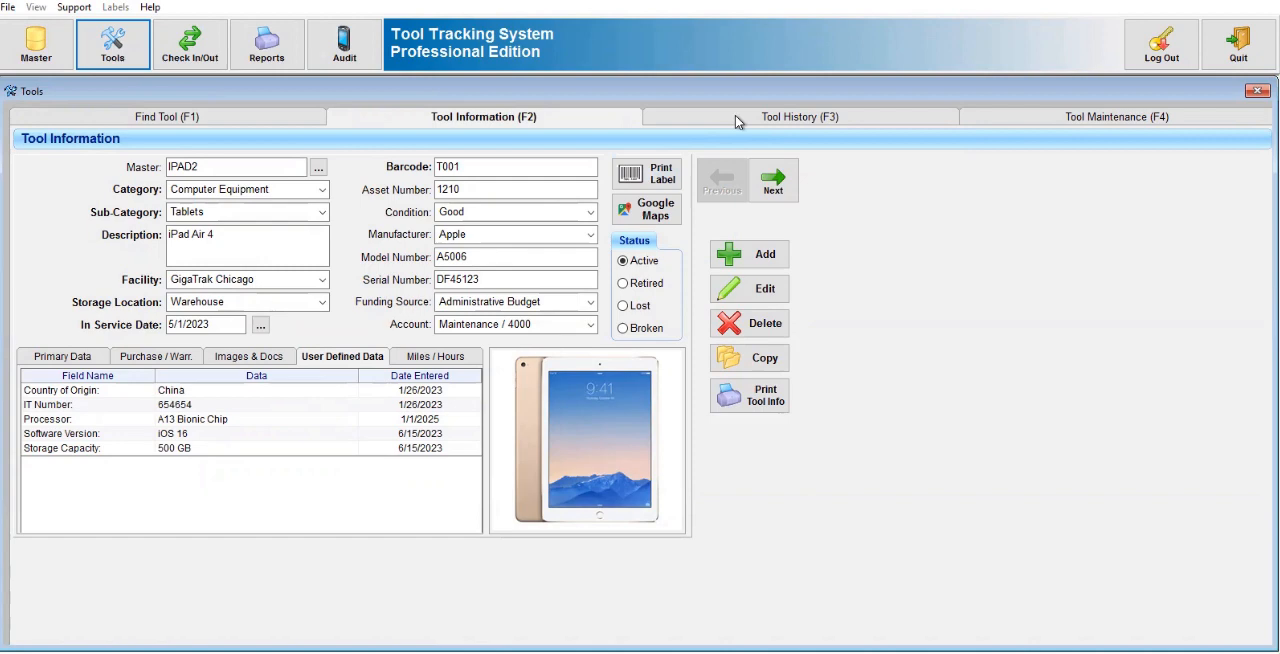
# - View the iPad Air 4 check-in/check-out history and close the Tools window
pyautogui.click(799, 117)
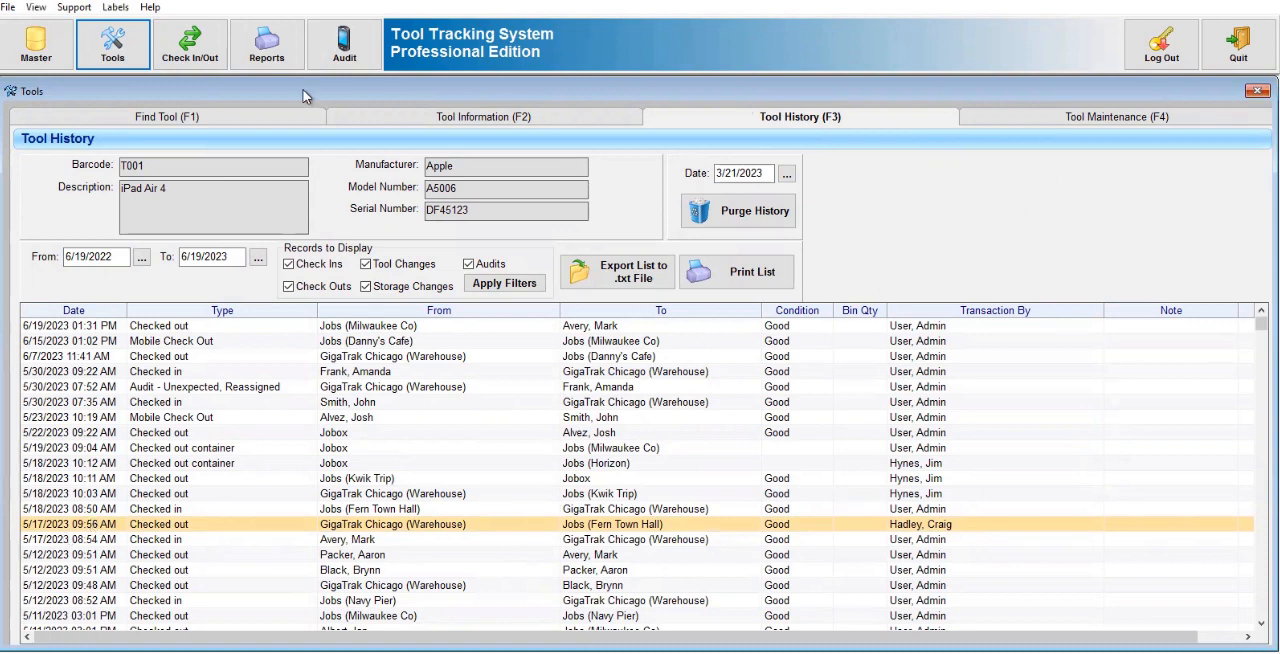
pyautogui.click(190, 48)
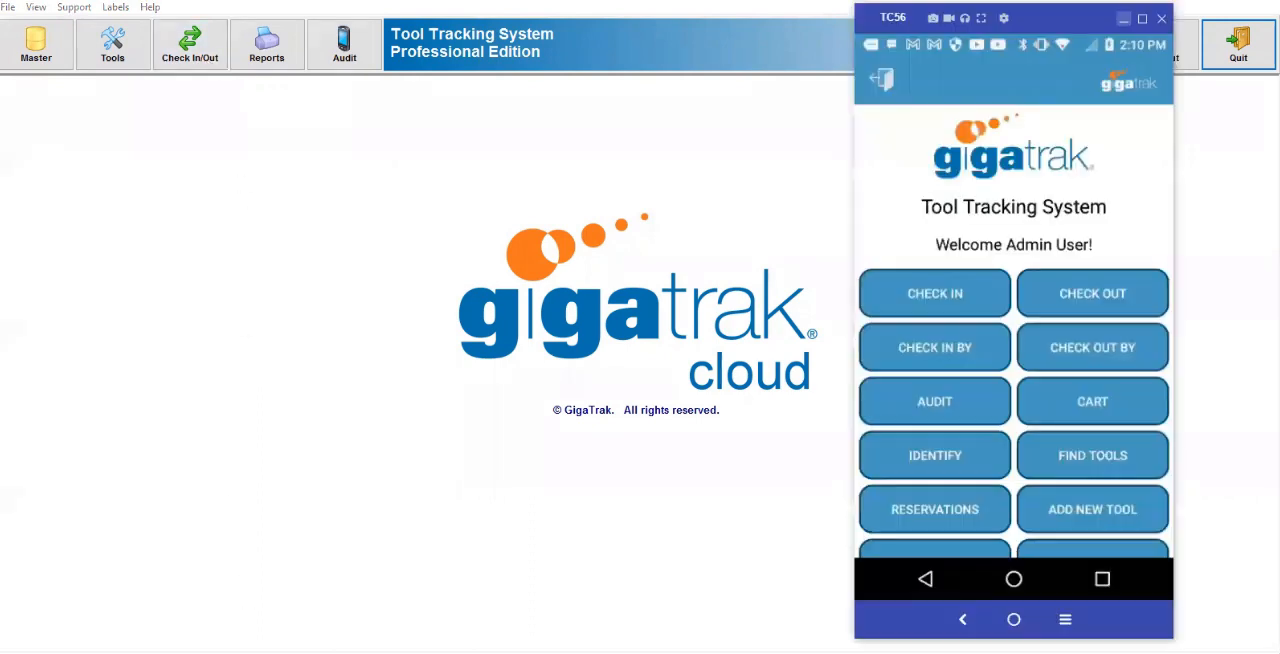
pyautogui.moveTo(1007, 460)
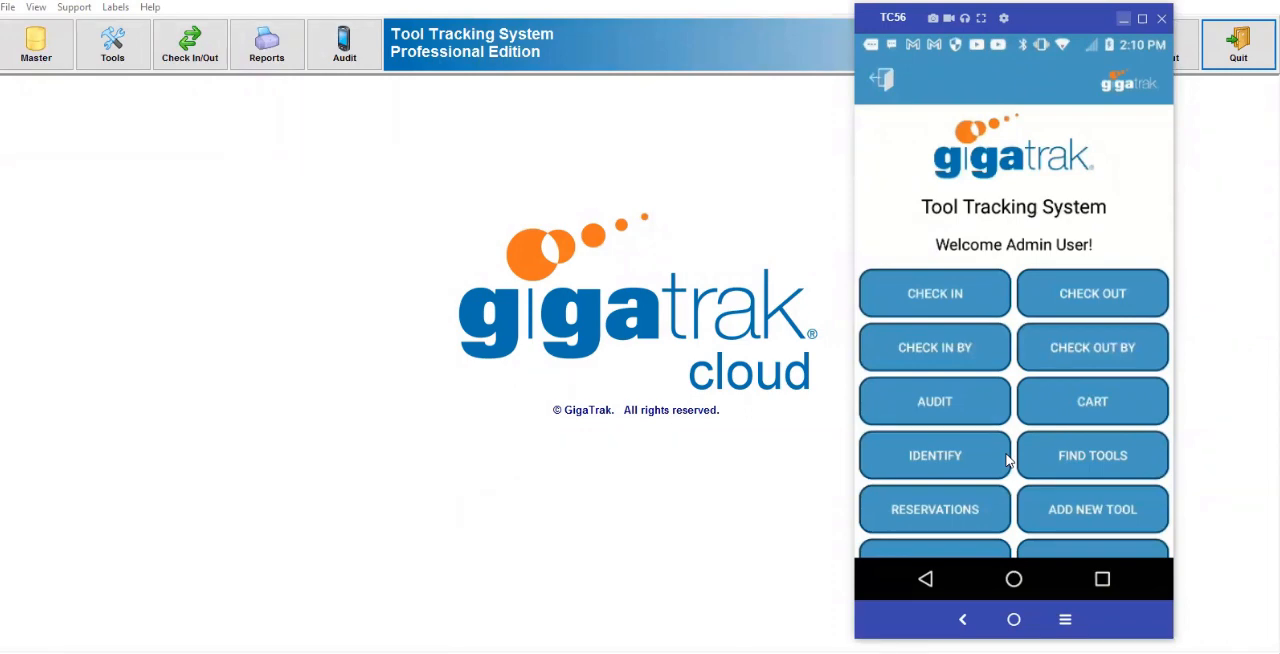
# - Look up barcode A19457 in the mobile app, identifying the T510 CT45 Scanner
pyautogui.click(933, 455)
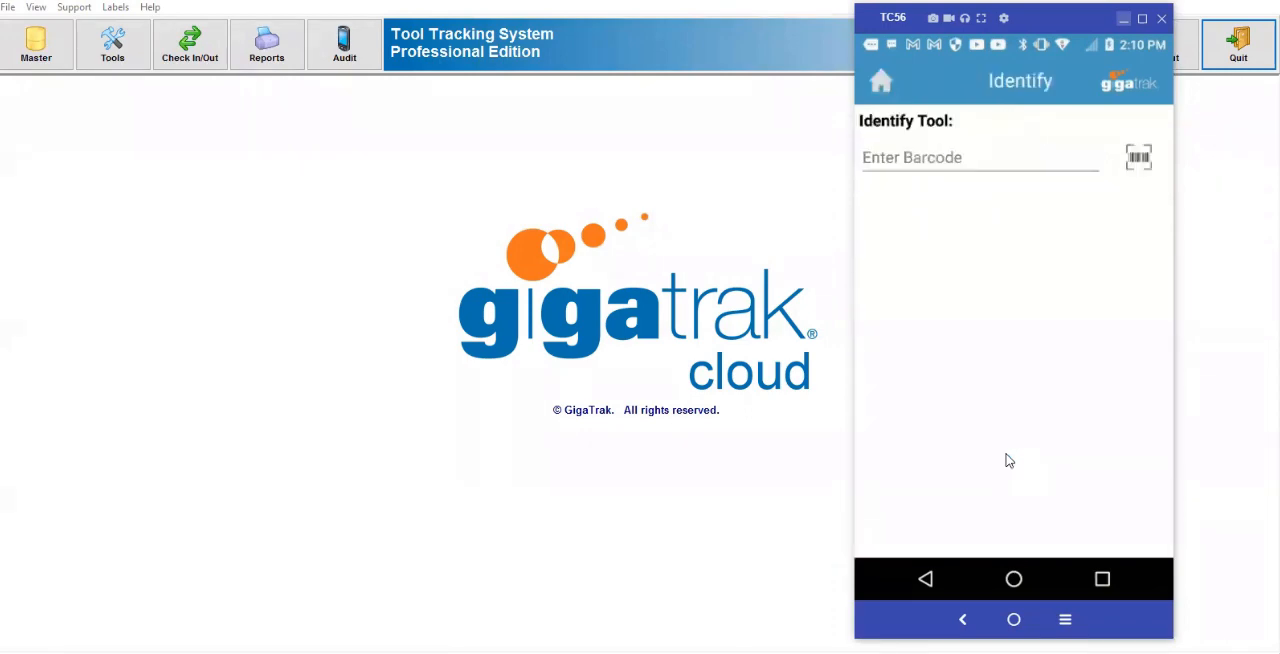
pyautogui.click(1138, 157)
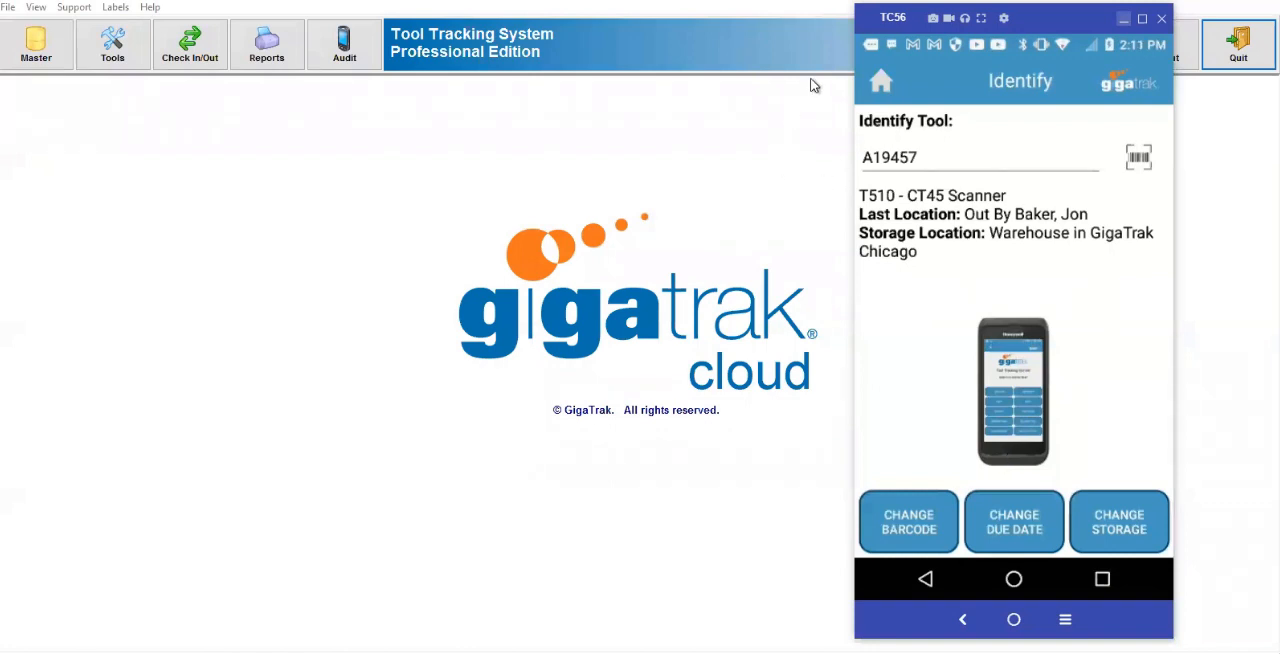
pyautogui.click(880, 80)
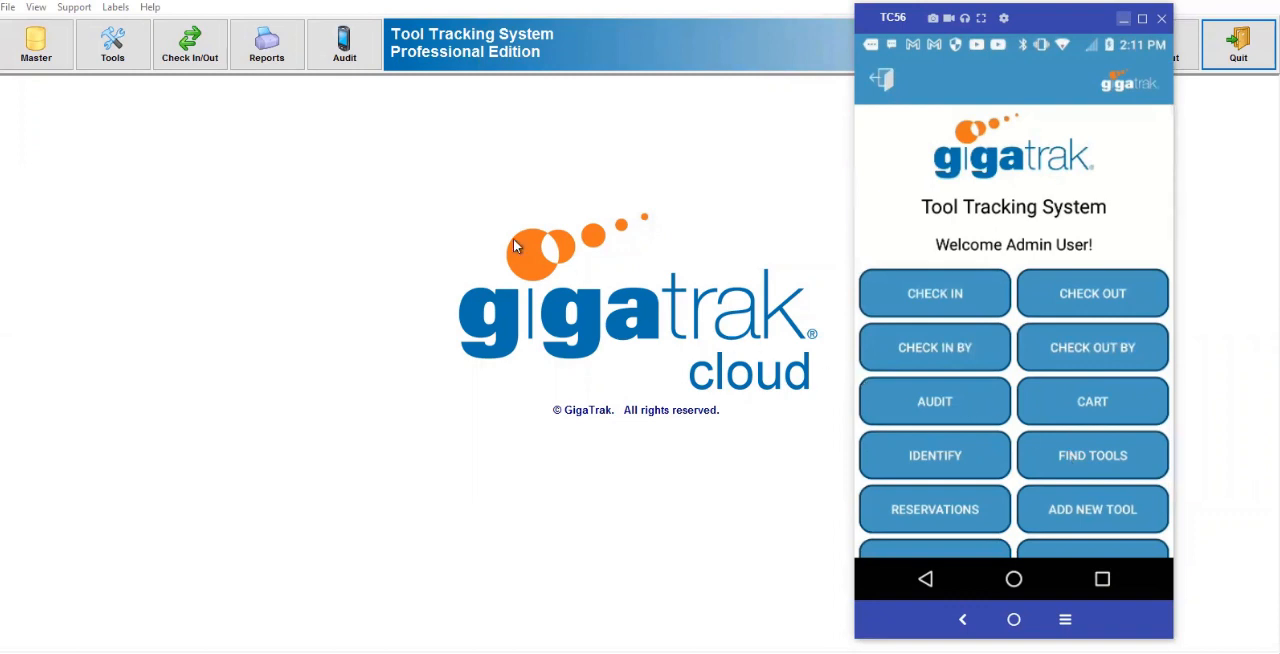
# - Choose the Tool Assignment by Employee report in the desktop Reports window
pyautogui.click(266, 44)
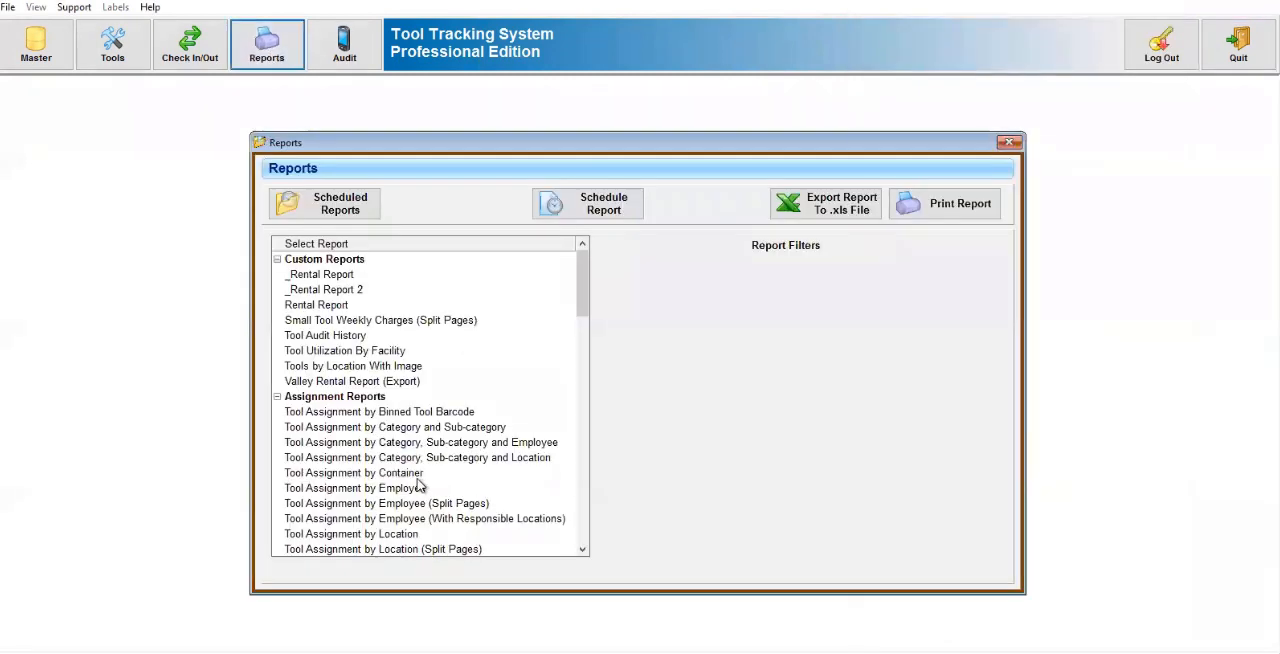
pyautogui.click(352, 488)
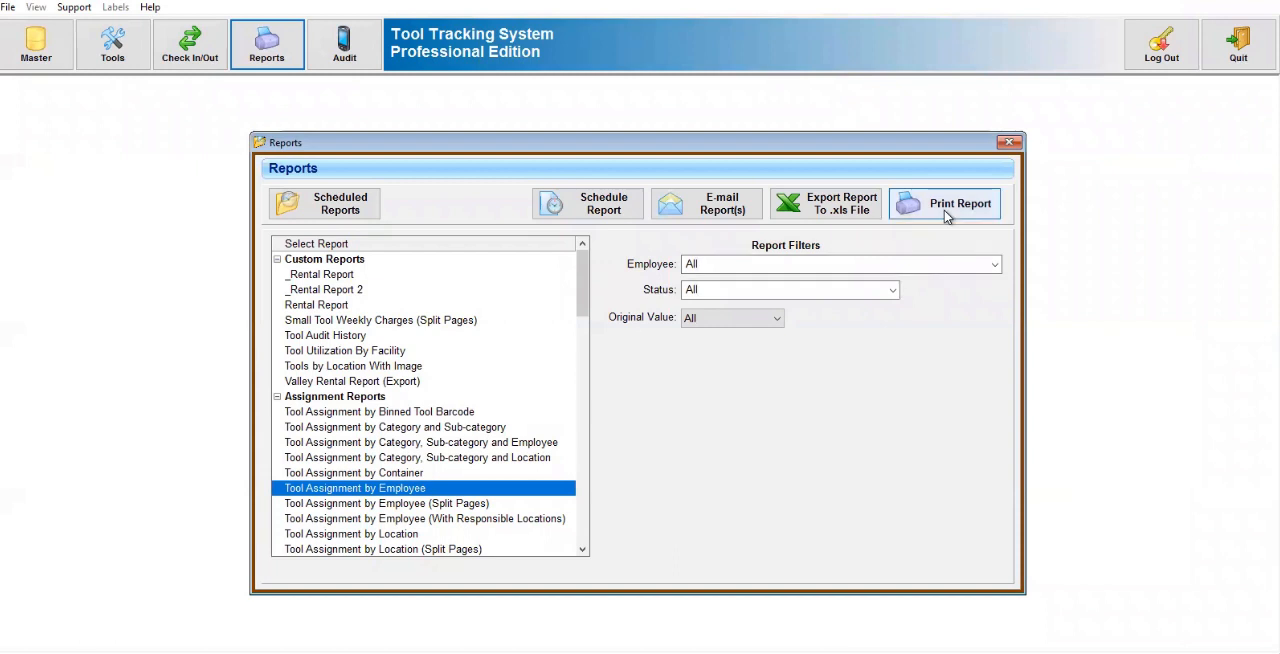